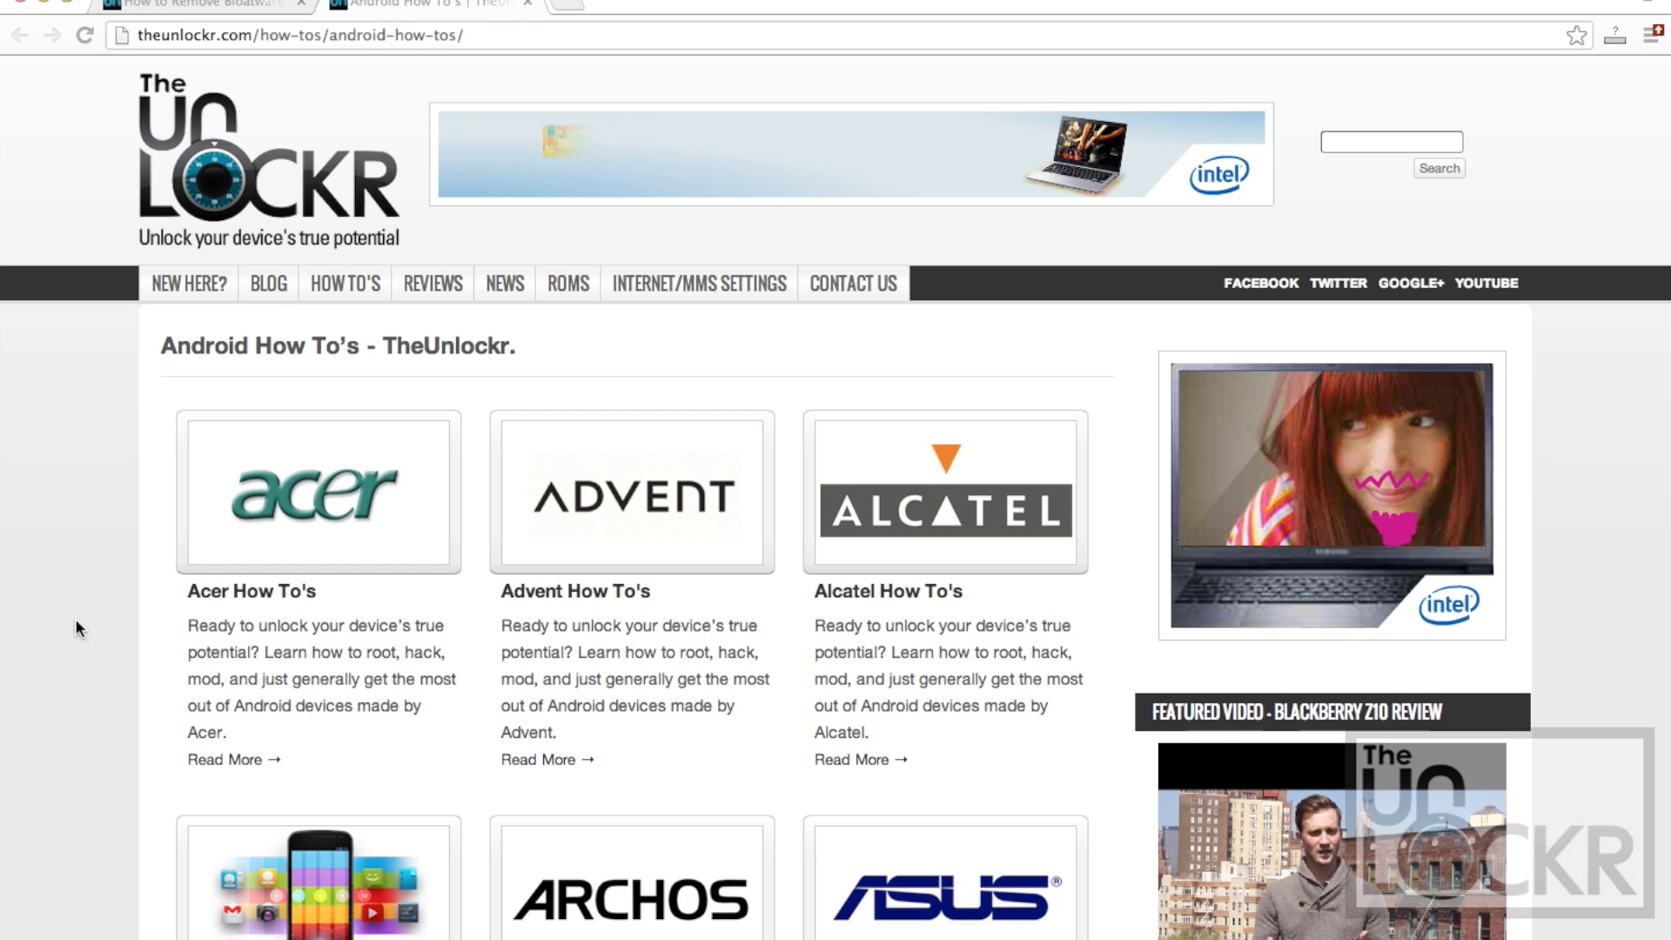
Scroll TheUnlockr's Android How To's page past the Dell, HTC and Huawei guides.
{"action": "scroll", "scroll_direction": "down", "scroll_amount": 3}
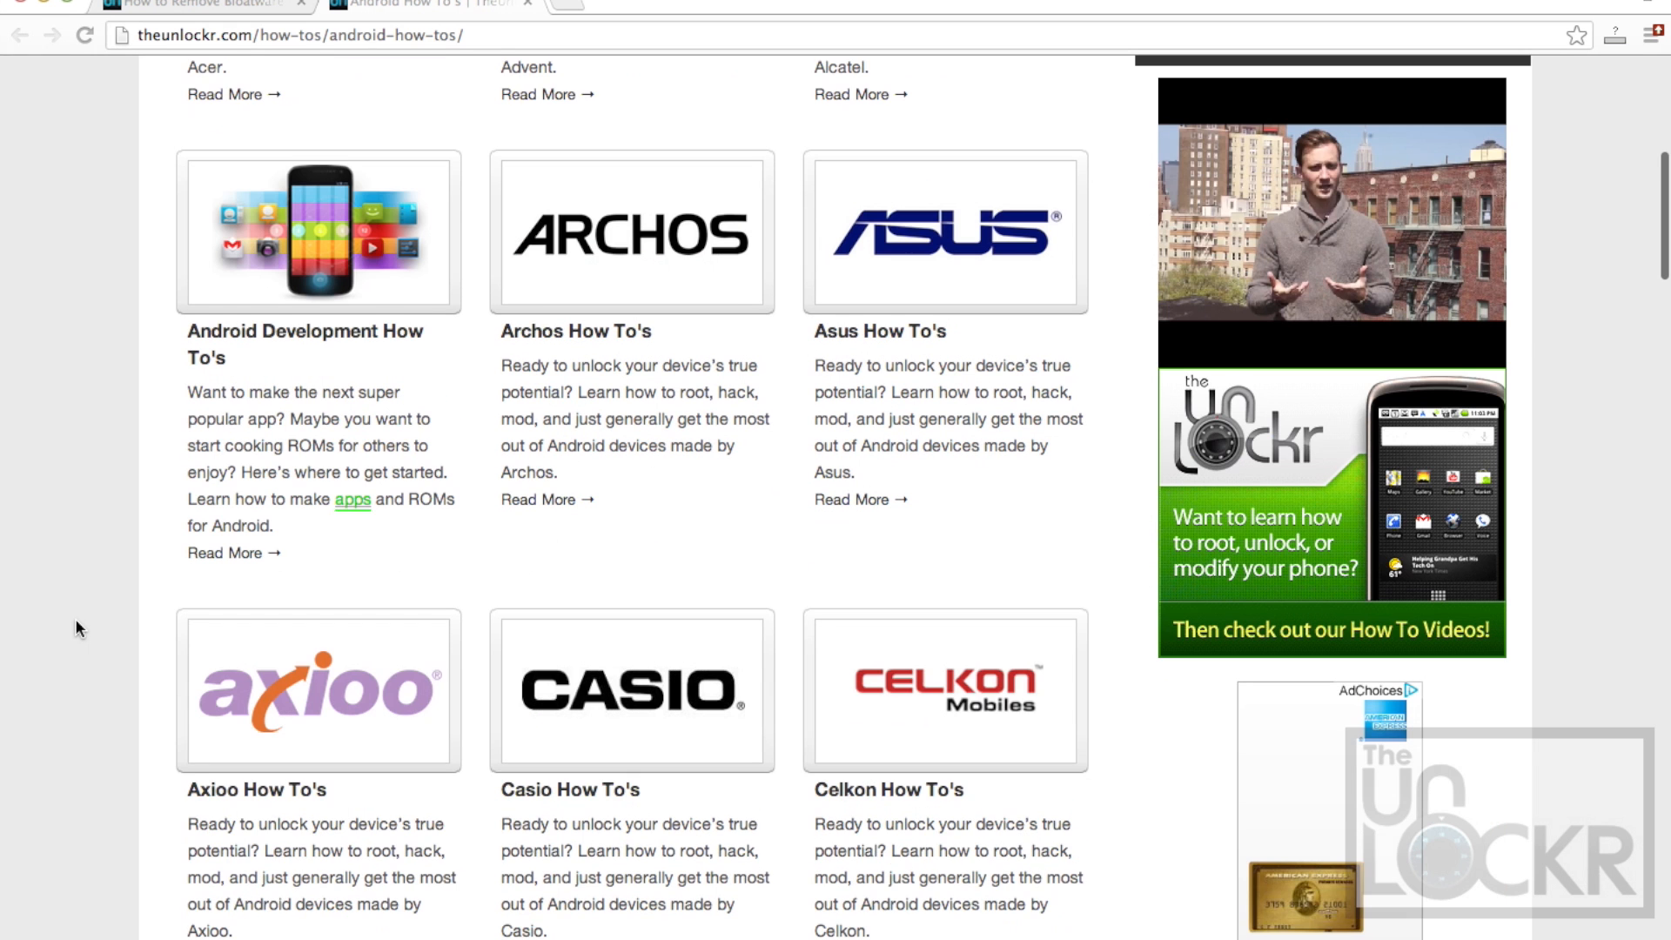
{"action": "scroll", "scroll_direction": "down", "scroll_amount": 3}
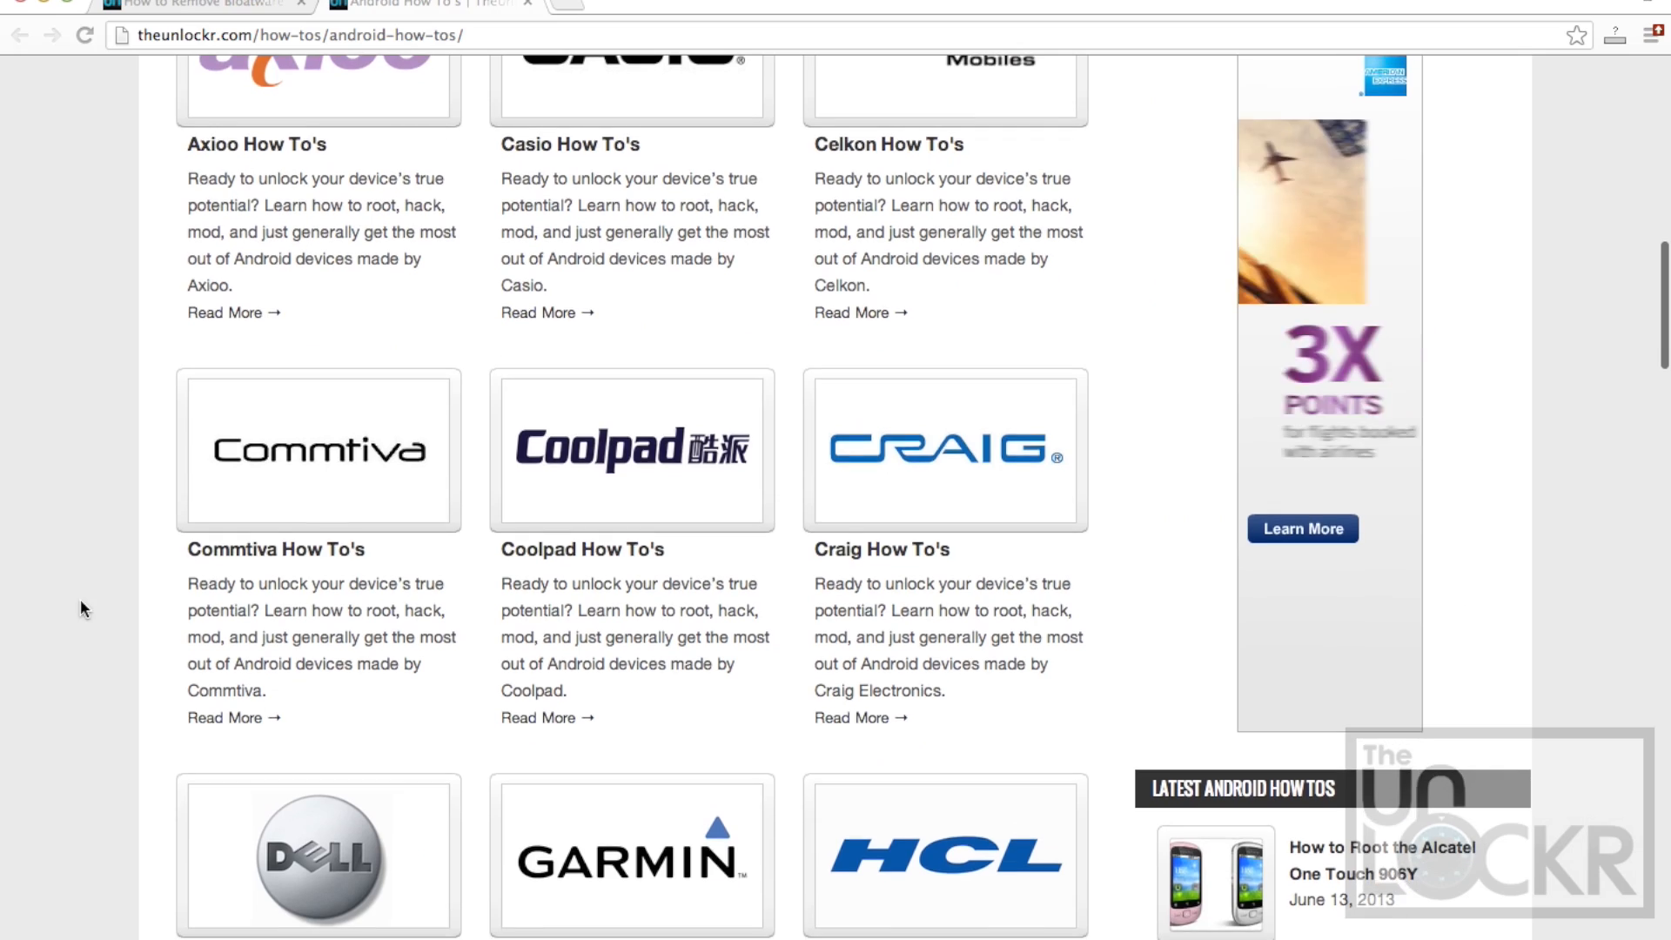
{"action": "scroll", "scroll_direction": "down", "scroll_amount": 3}
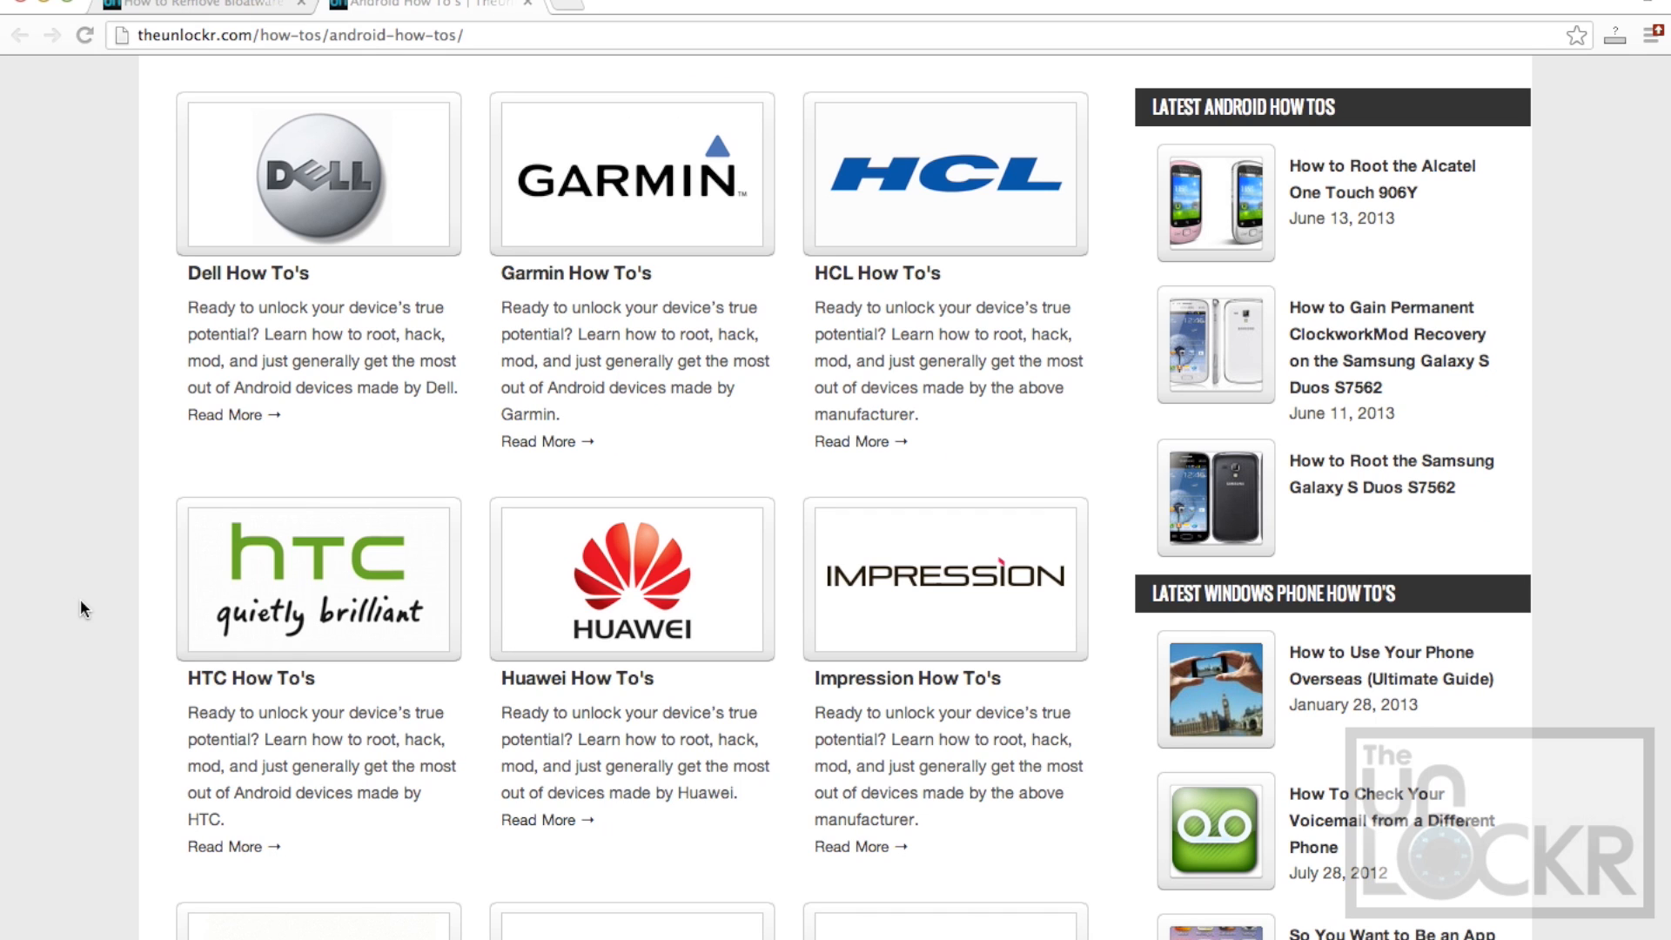
{"action": "left_click", "coordinate": [203, 6]}
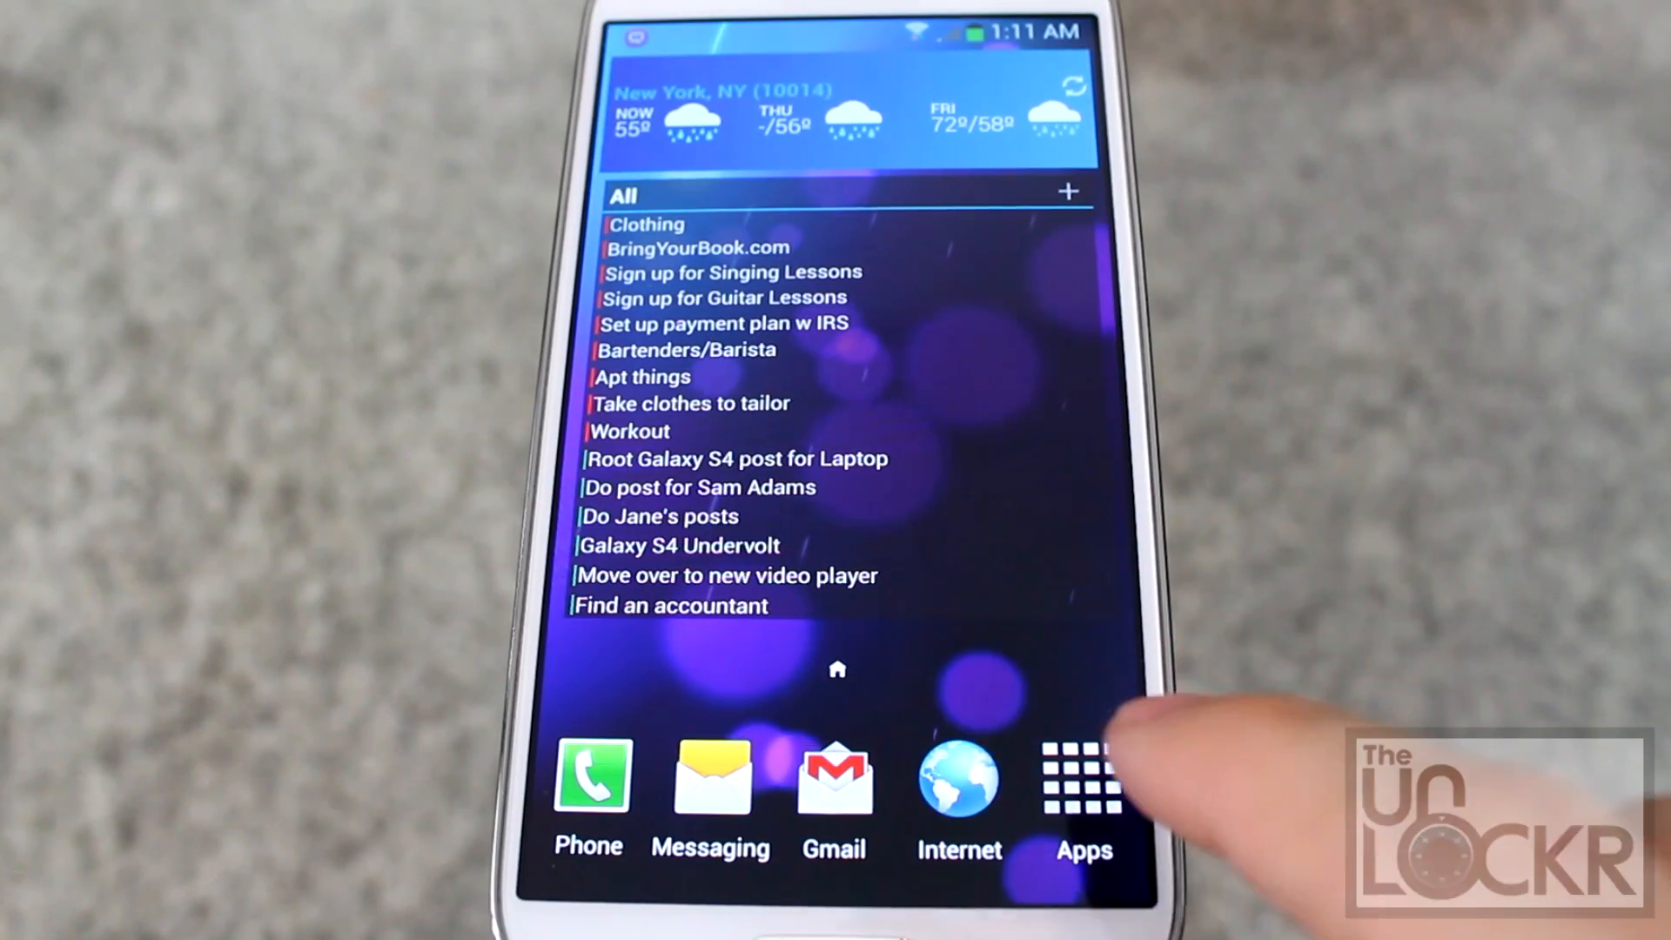
Search the Google Play Store for "no bloat" using the suggested query.
{"action": "left_click", "coordinate": [1083, 778]}
{"action": "type", "text": "no"}
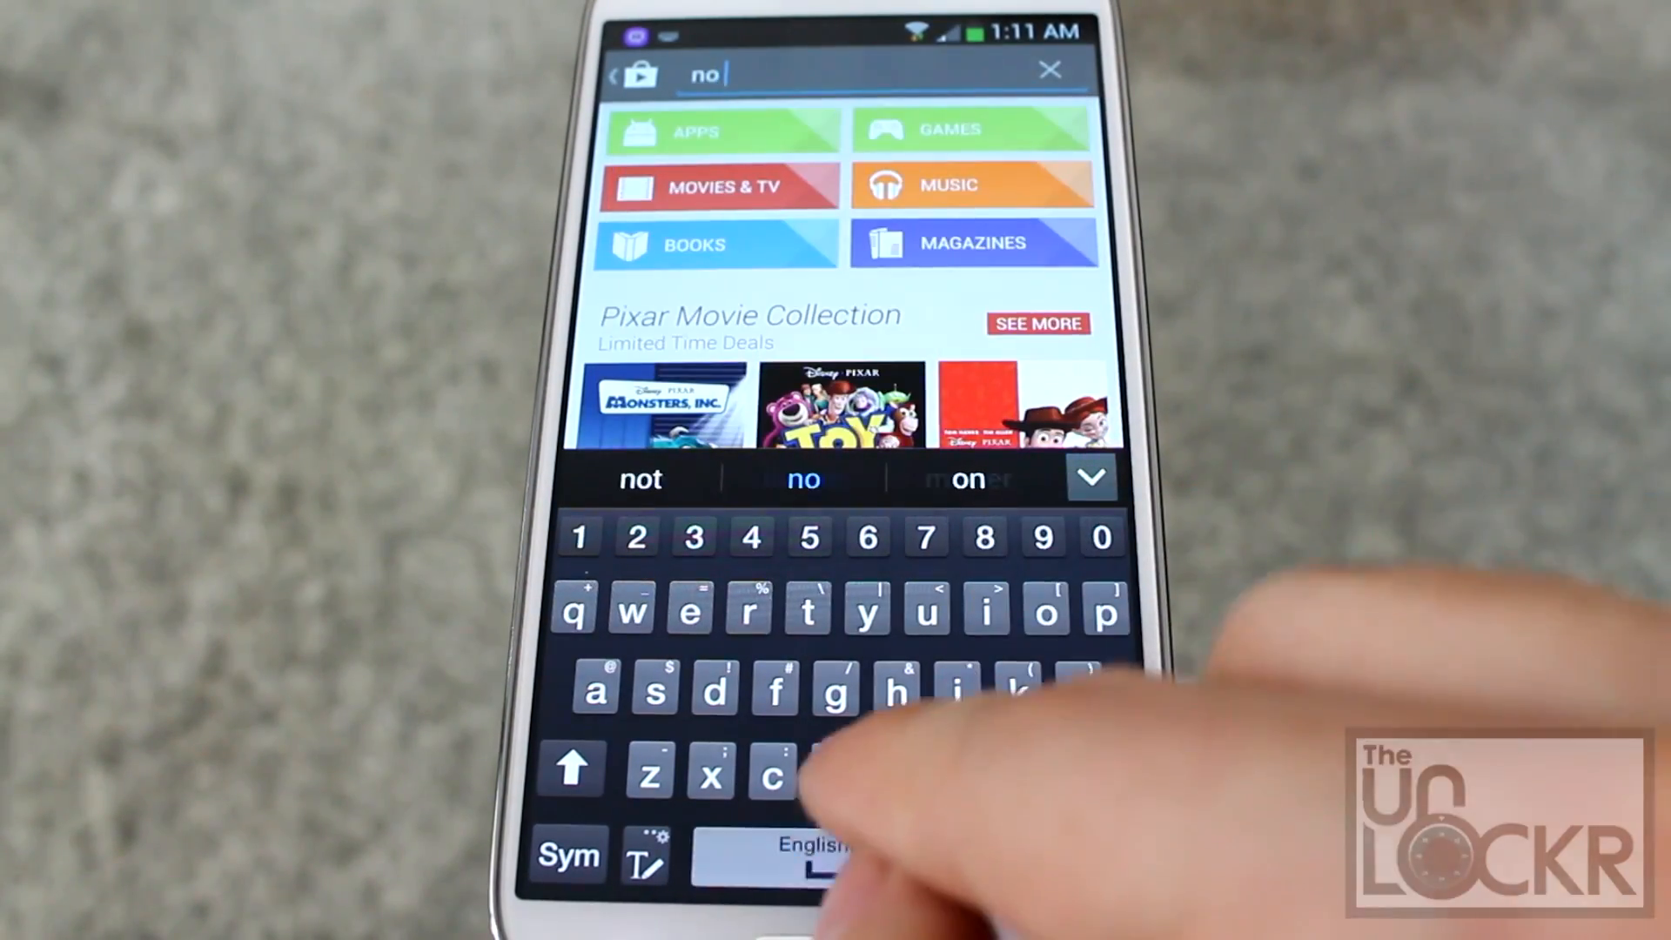
{"action": "type", "text": "bloat"}
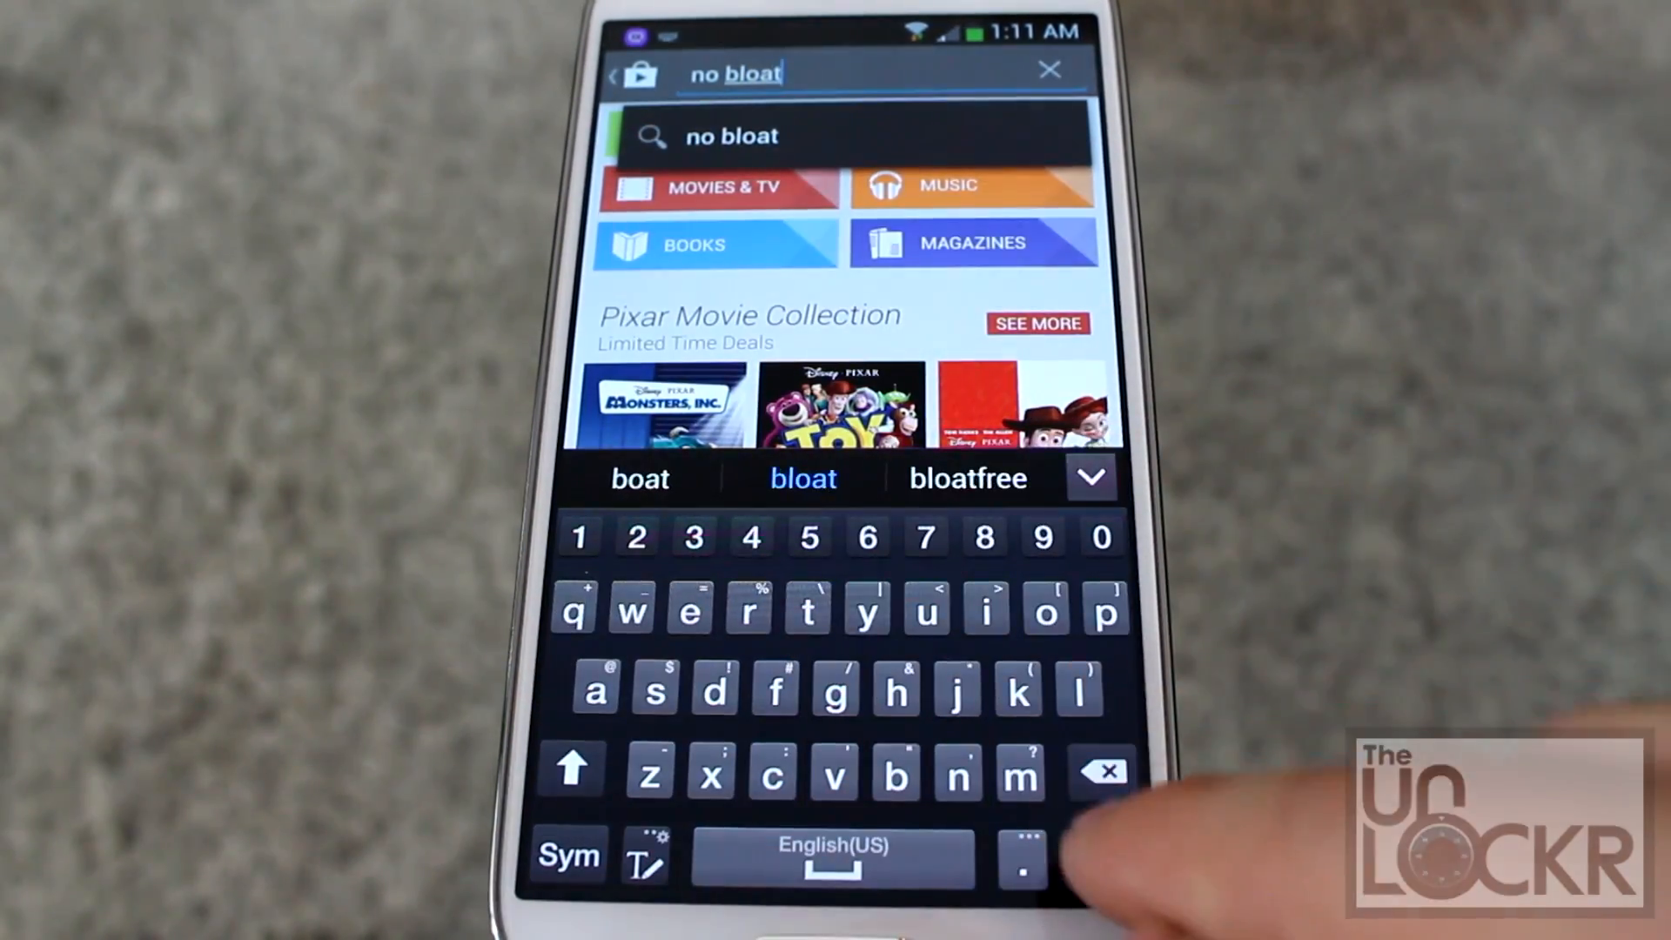
{"action": "left_click", "coordinate": [731, 136]}
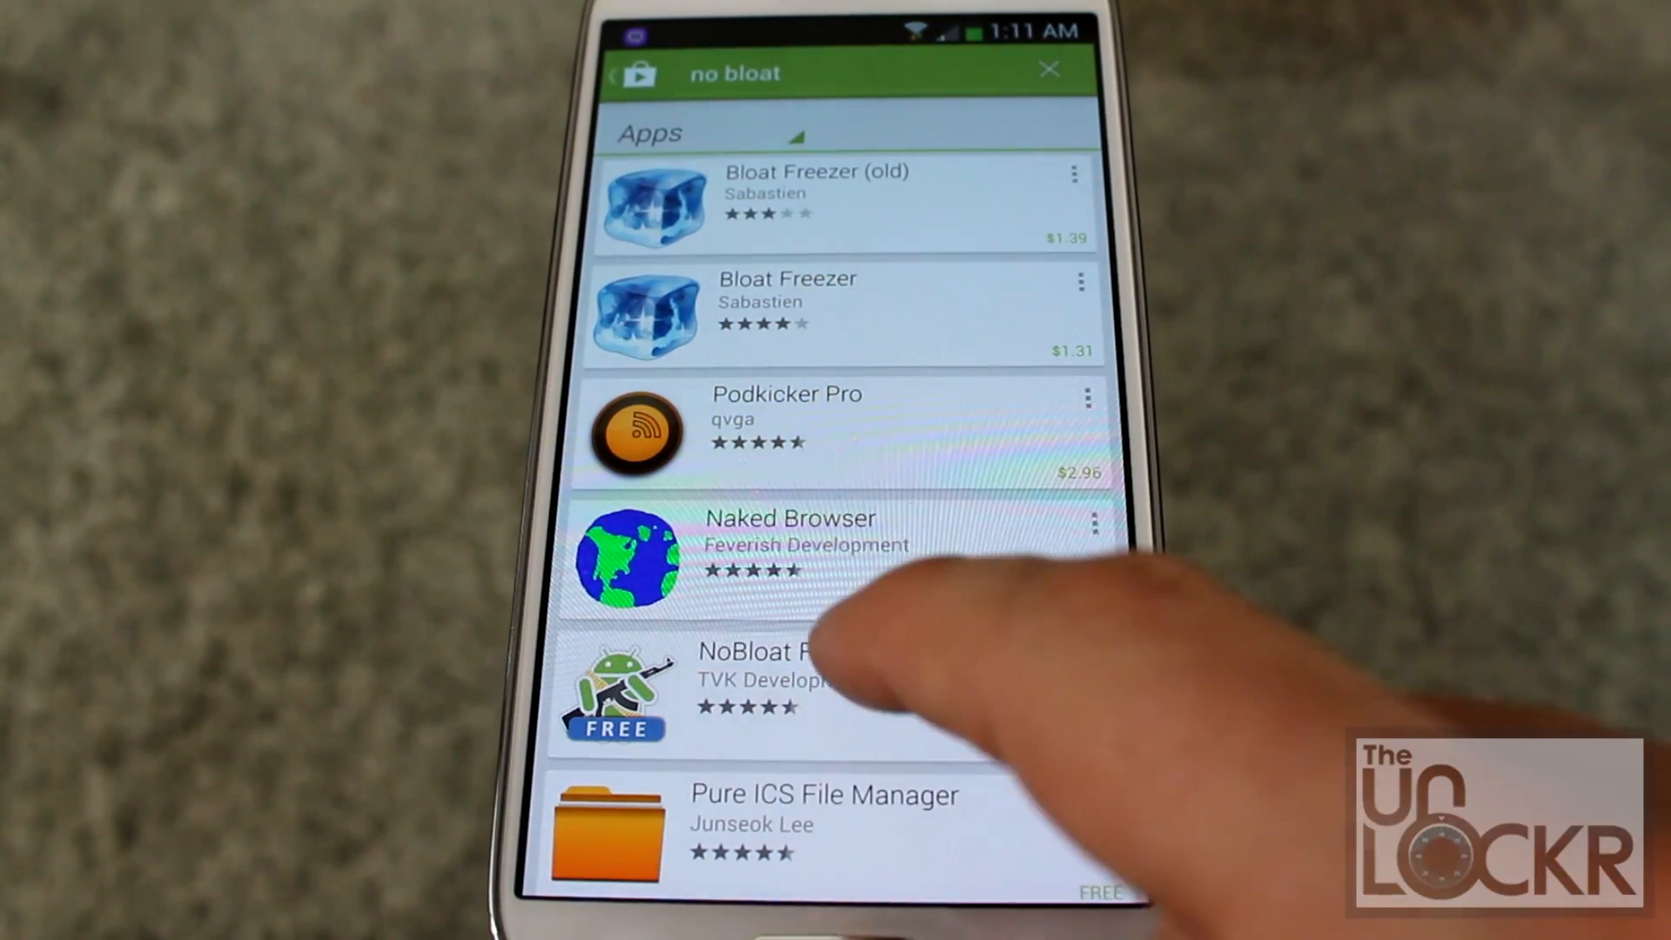
Install NoBloat Free from its store listing and launch the app.
{"action": "left_click", "coordinate": [746, 682]}
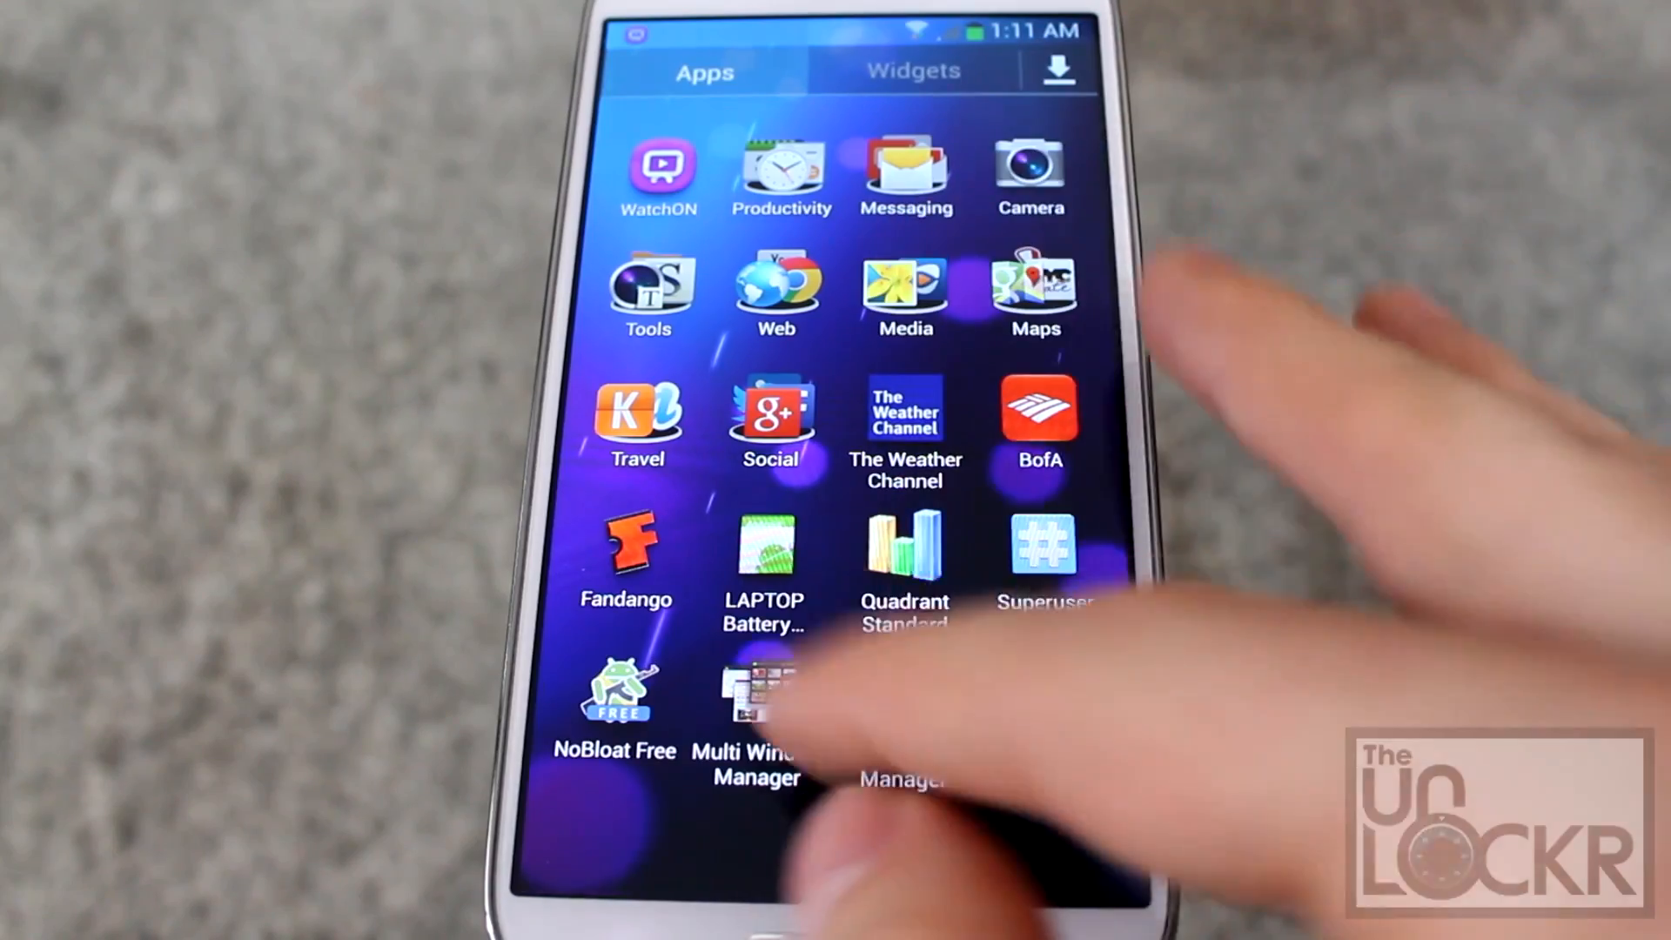
{"action": "left_click", "coordinate": [613, 693]}
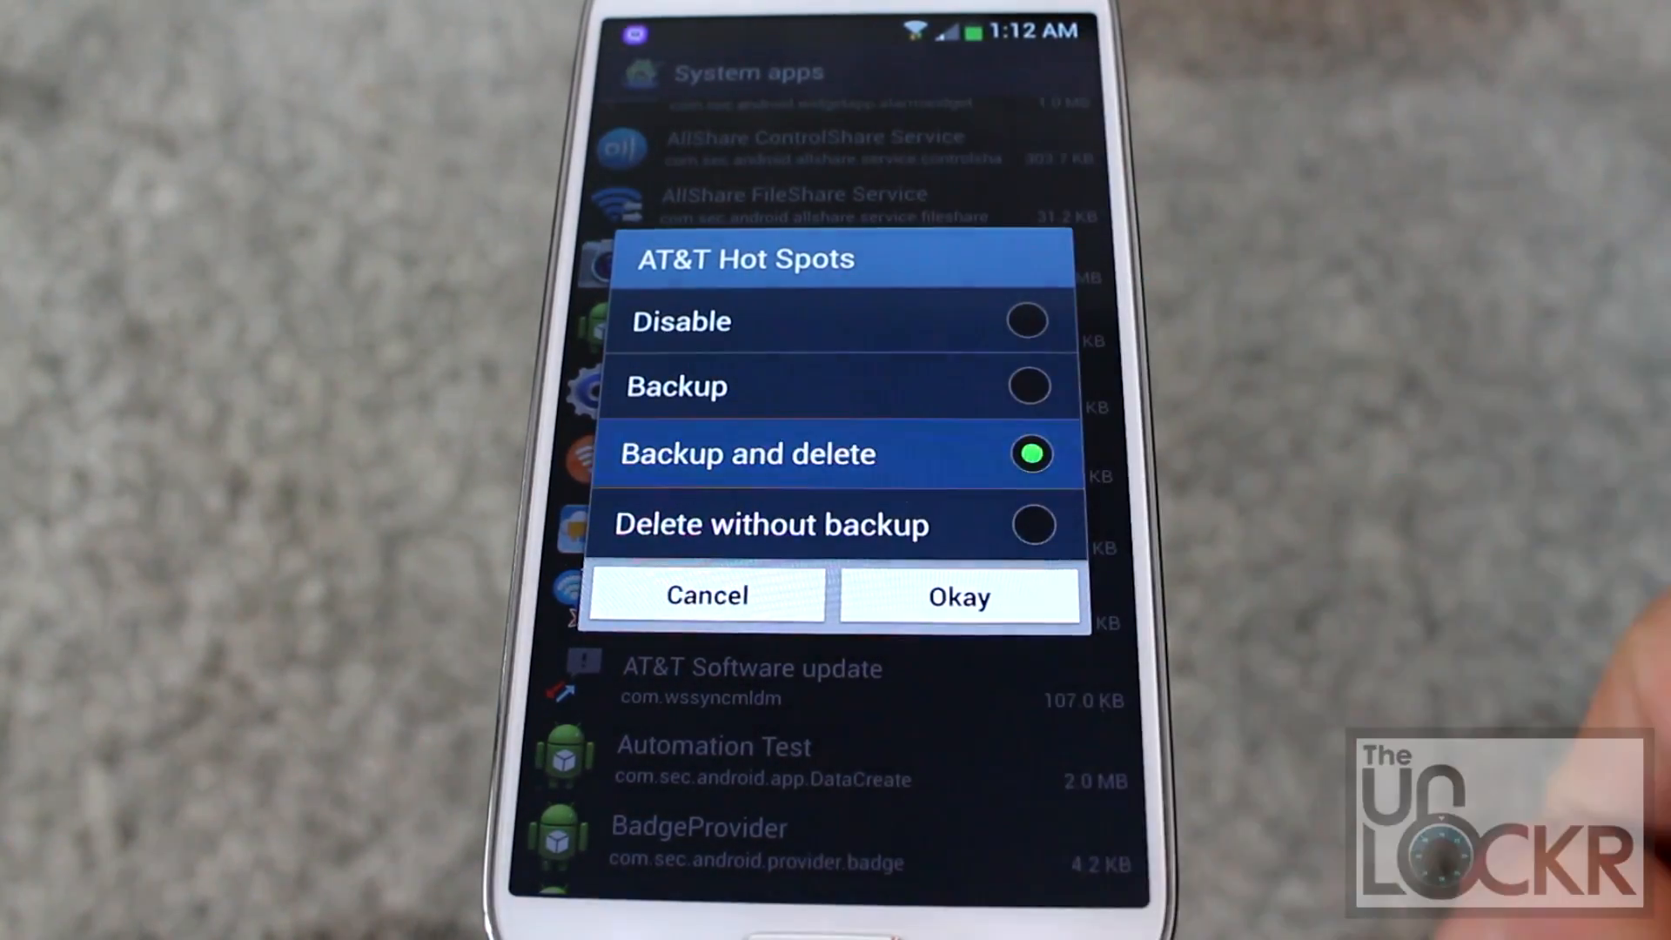
Confirm Backup and delete for the AT&T Hot Spots system app.
{"action": "left_click", "coordinate": [956, 594]}
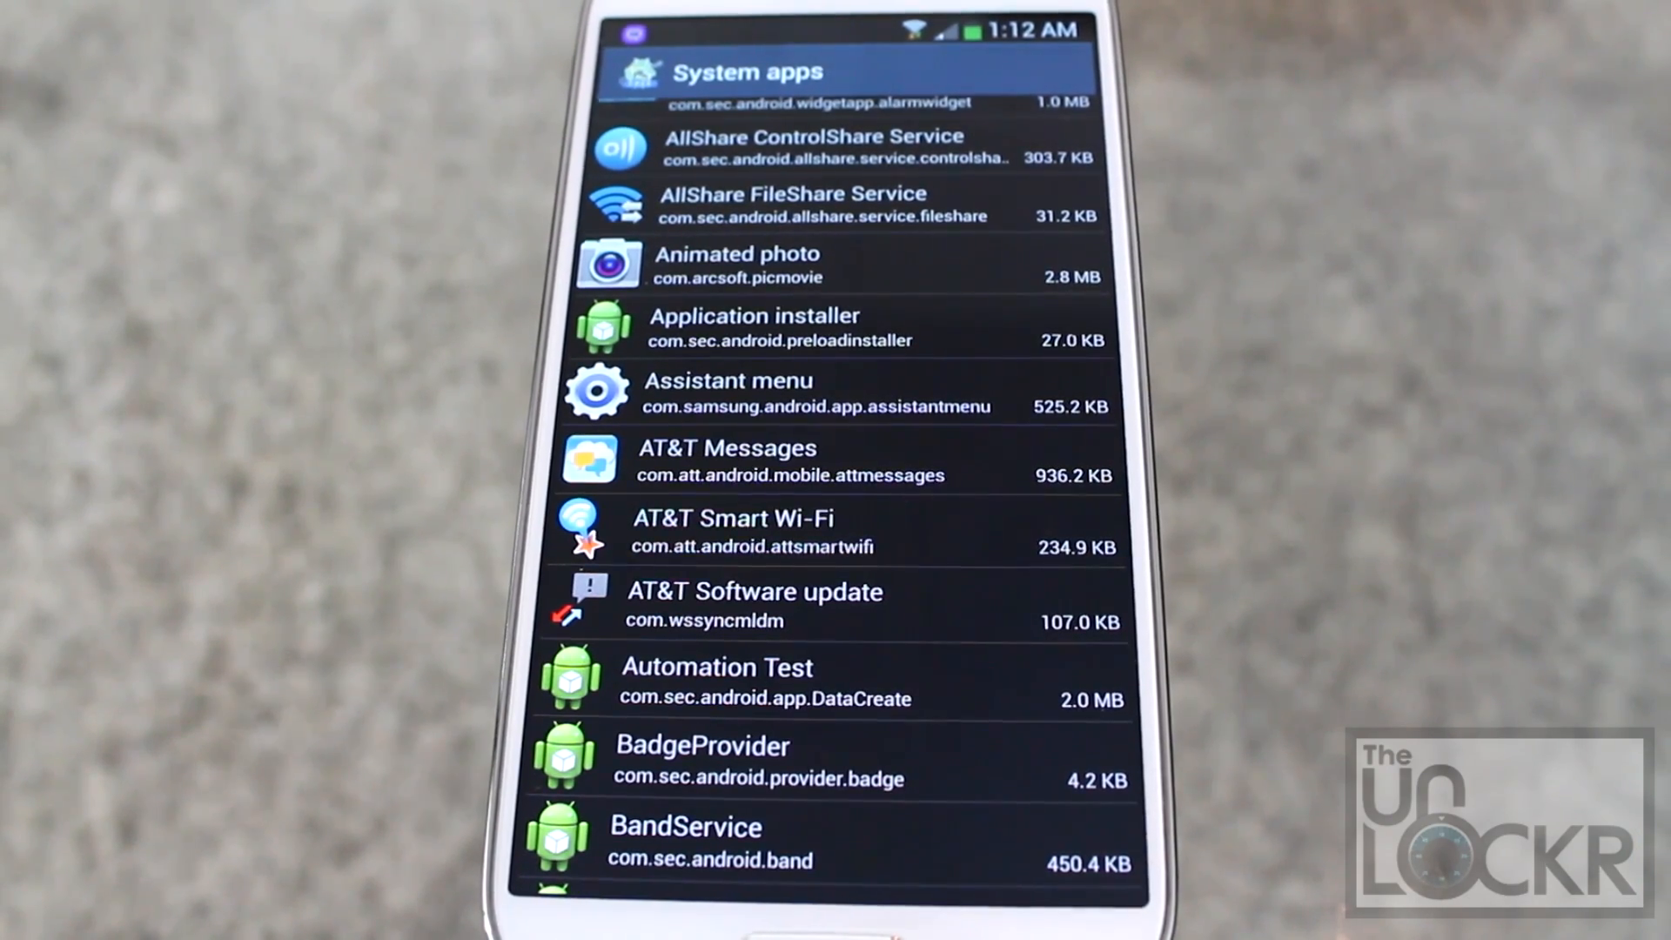
{"action": "scroll", "scroll_direction": "up", "scroll_amount": 3}
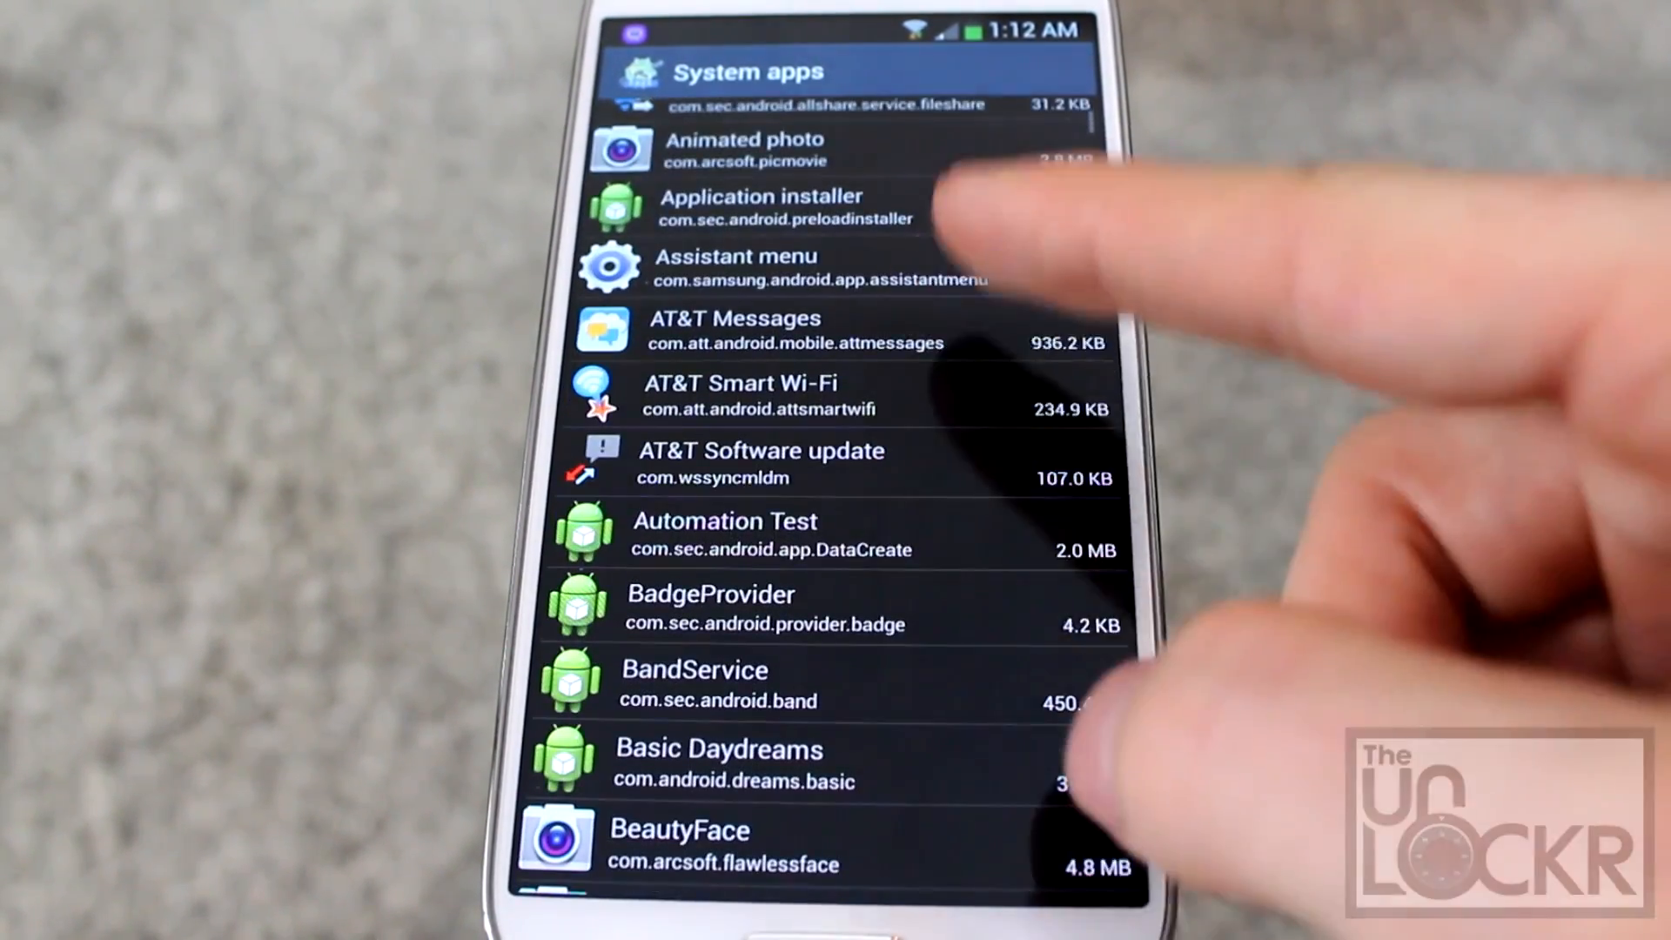